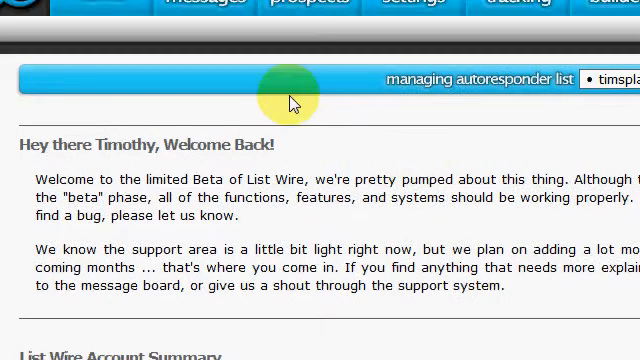
mouse_move(410, 232)
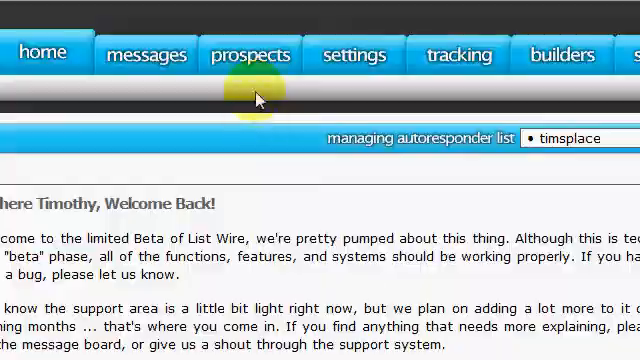
- Reveal the prospects submenu from the top navigation bar
left_click(248, 54)
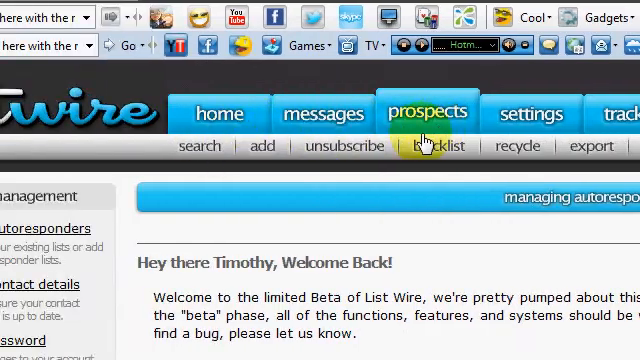
mouse_move(200, 146)
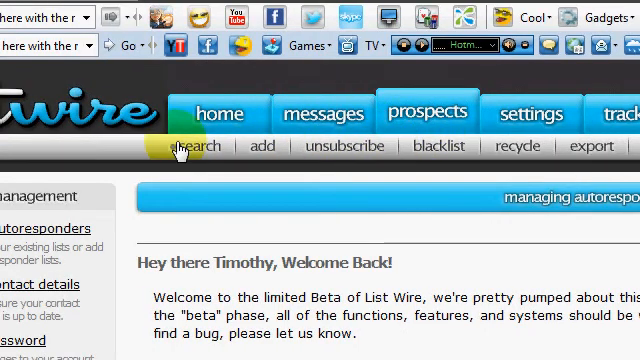
mouse_move(370, 212)
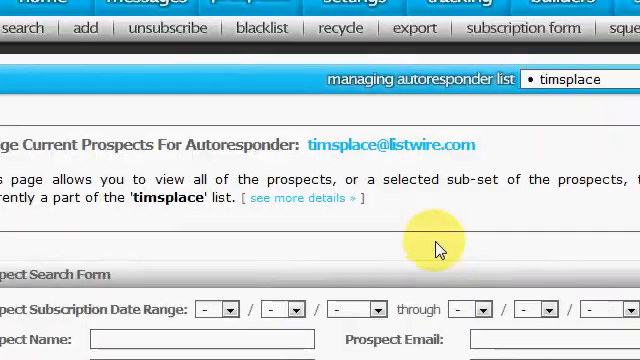
- View the timsplace list's prospects matching the search form settings and scroll through them
scroll("down", 3)
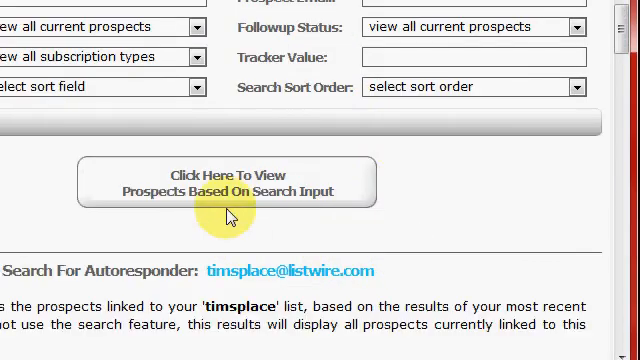
left_click(224, 182)
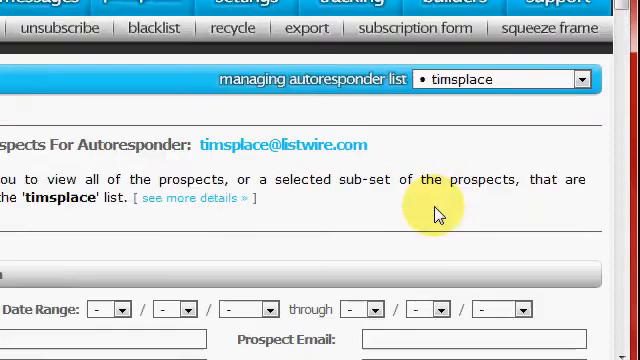
scroll("down", 3)
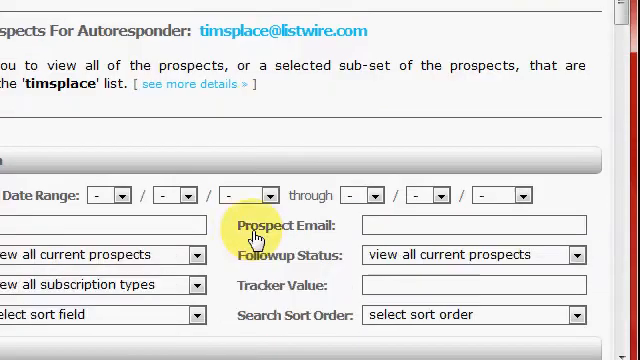
scroll("down", 3)
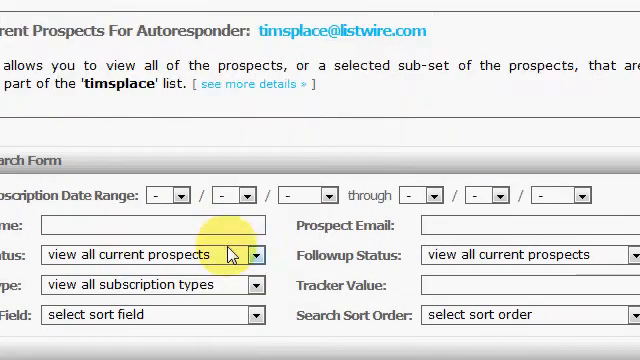
scroll("down", 3)
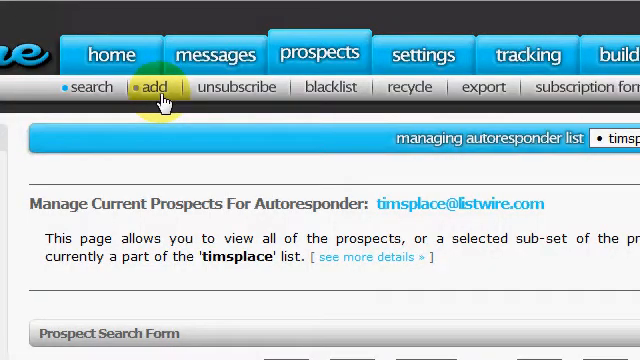
- Bring up the Add Individual Prospects form for the timsplace list and look through its fields
left_click(154, 88)
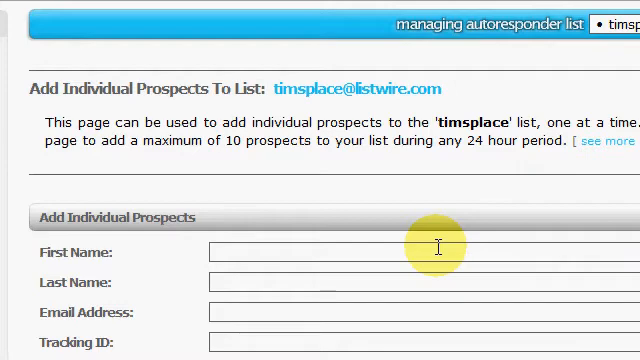
scroll("down", 3)
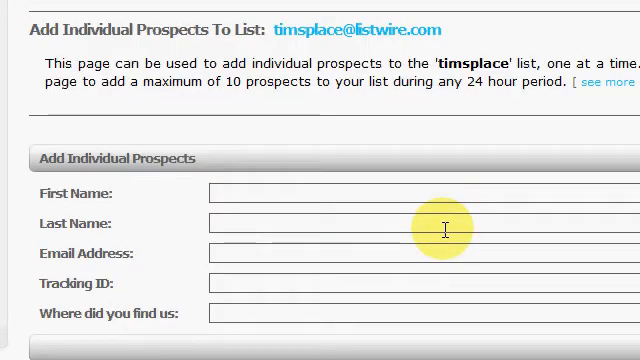
mouse_move(424, 248)
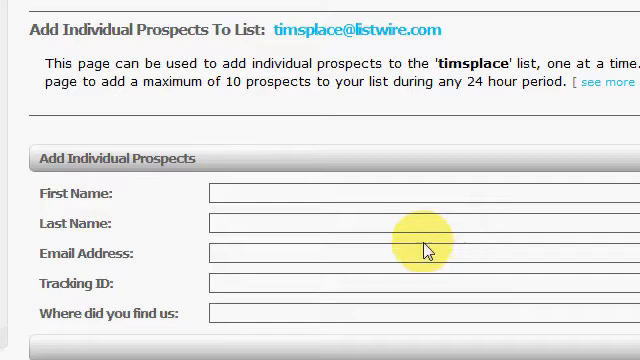
scroll("down", 3)
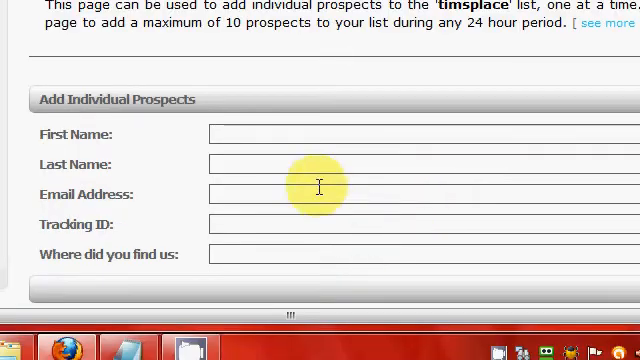
mouse_move(338, 200)
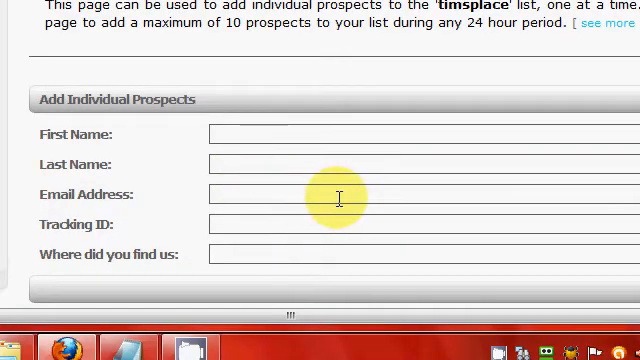
scroll("down", 3)
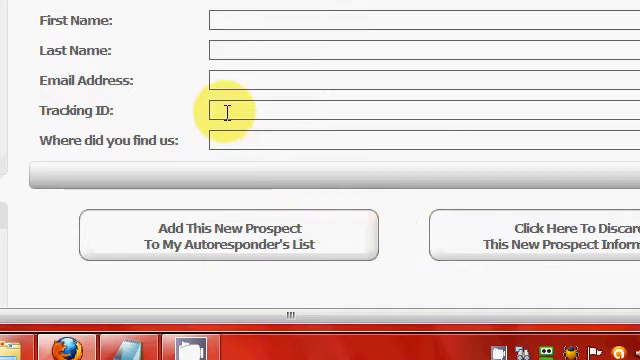
mouse_move(280, 140)
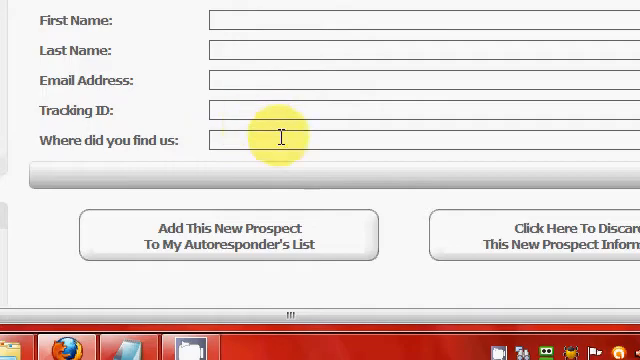
mouse_move(340, 176)
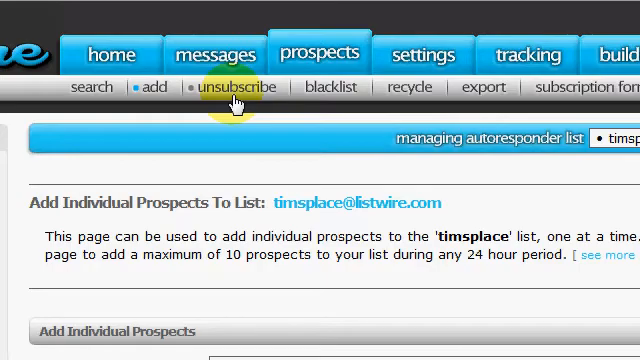
- Bring up the Remove & Blacklist Prospects form for the timsplace list
left_click(232, 88)
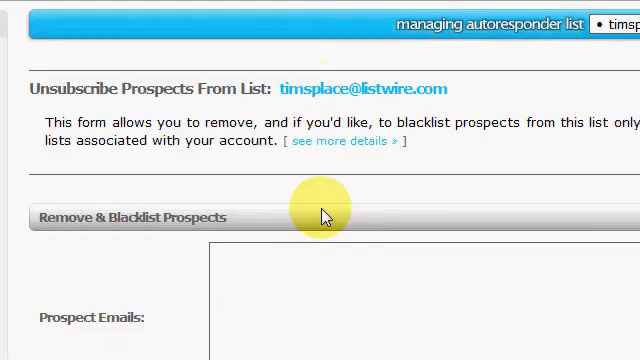
scroll("down", 3)
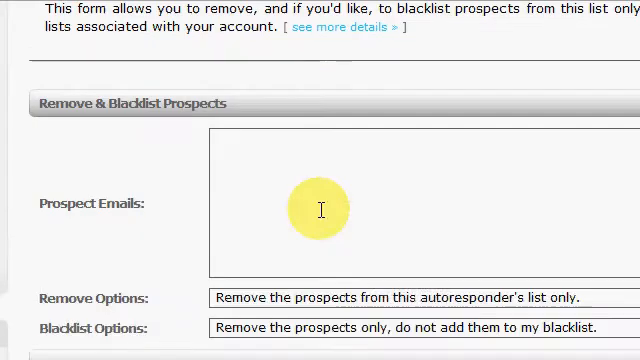
scroll("down", 3)
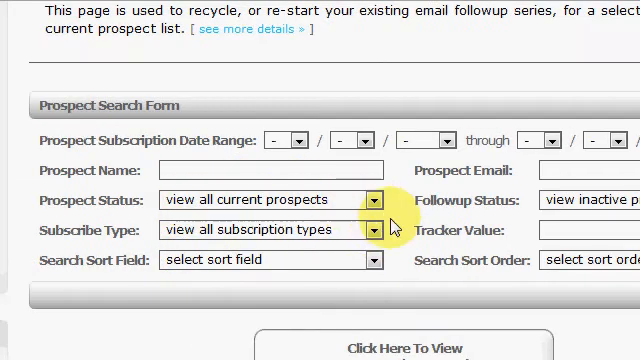
- Look over the recycle page's explanation and prospect search form
scroll("down", 3)
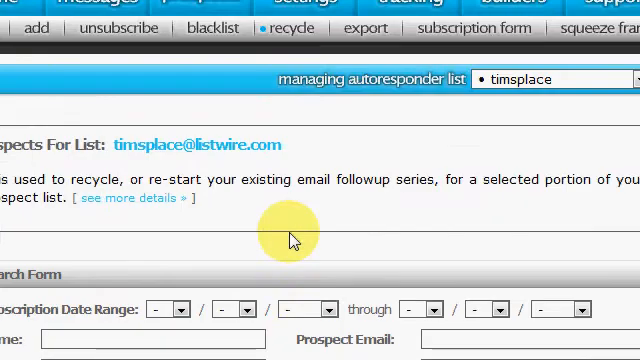
mouse_move(356, 124)
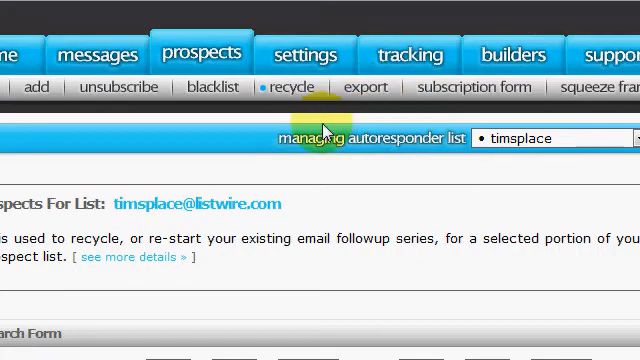
- Bring up the prospect export form with its file name and option dropdowns
left_click(364, 88)
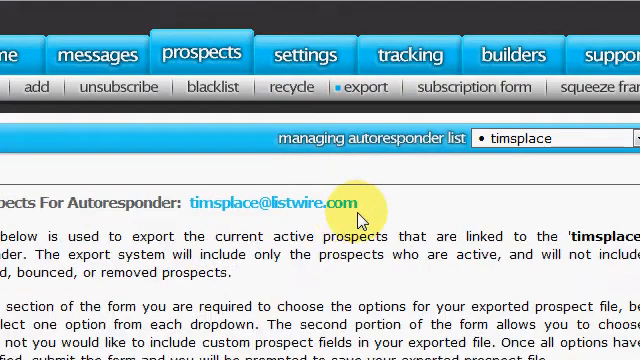
scroll("down", 3)
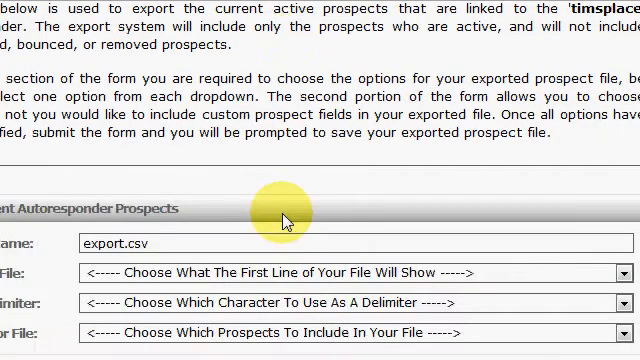
scroll("down", 3)
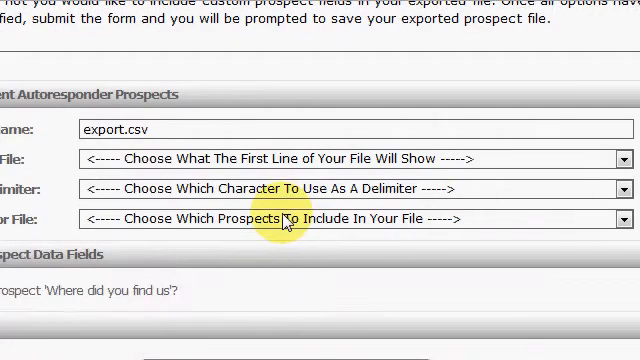
mouse_move(316, 272)
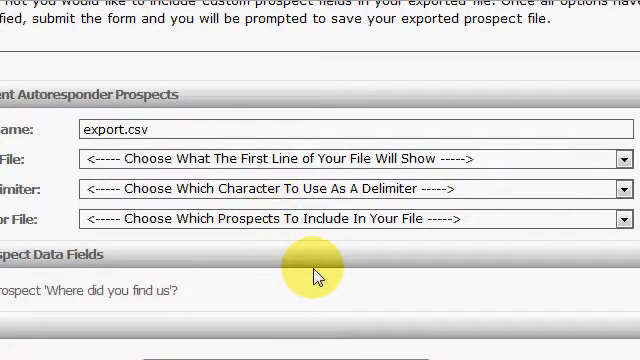
mouse_move(372, 258)
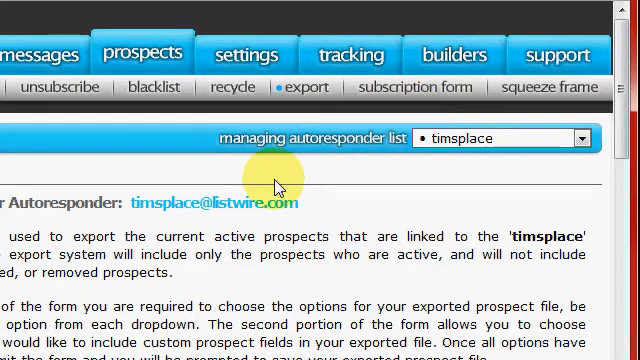
left_click(412, 86)
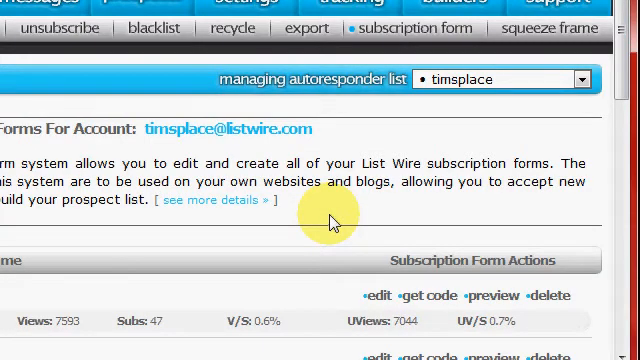
mouse_move(208, 244)
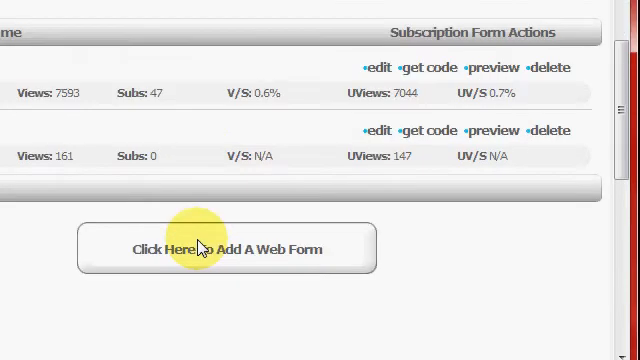
scroll("down", 3)
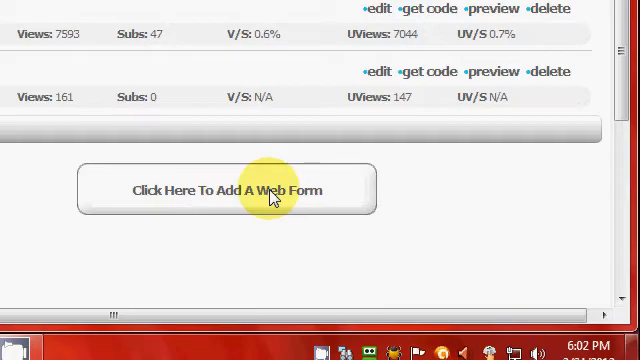
- Add a new web form and list its In-Line, Pop-Up, LightBox and FancyBox type options
left_click(226, 190)
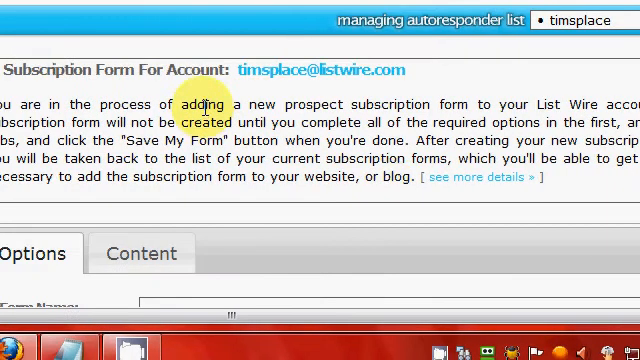
scroll("down", 3)
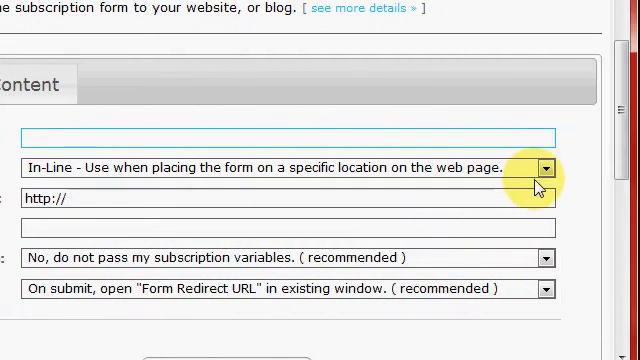
left_click(548, 168)
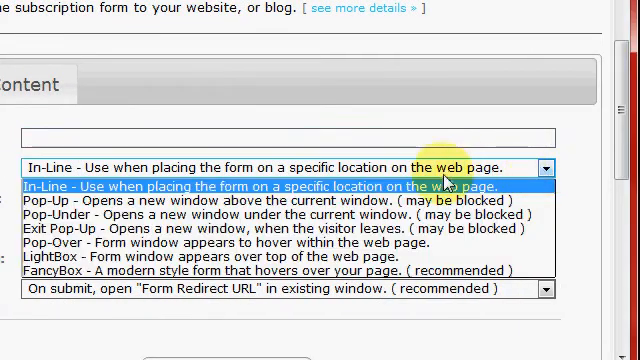
mouse_move(240, 170)
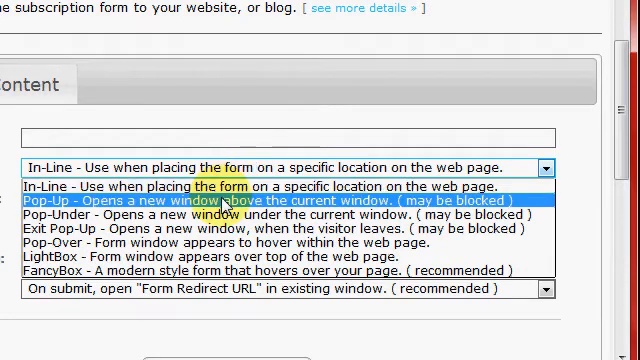
mouse_move(230, 216)
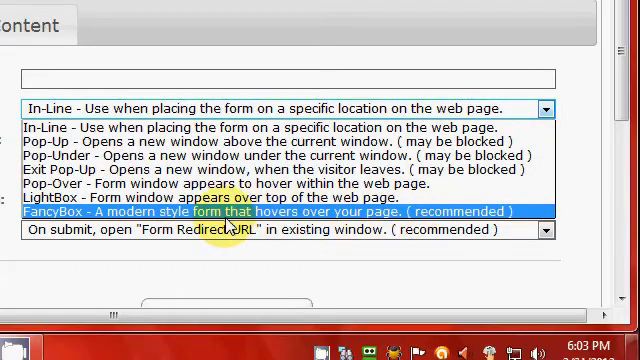
mouse_move(216, 222)
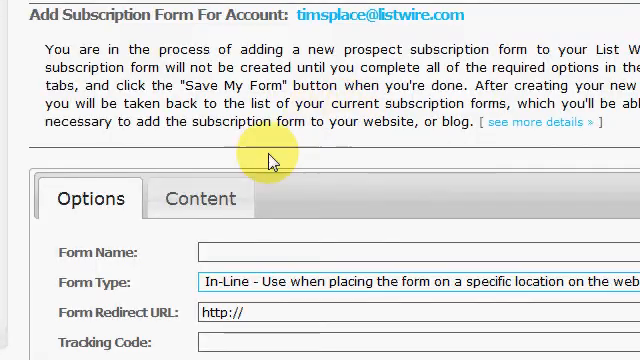
- Switch to the form's Content editor and look over its rich-text area with Delete and Save buttons
left_click(200, 198)
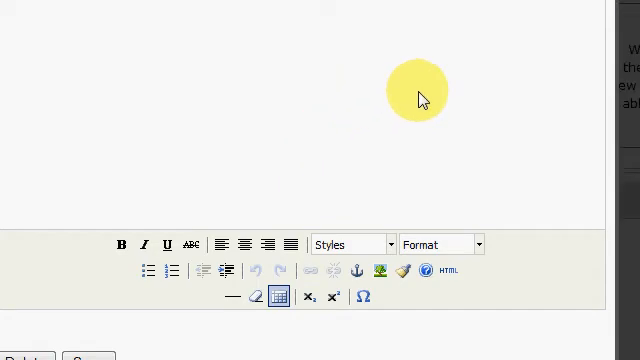
scroll("down", 3)
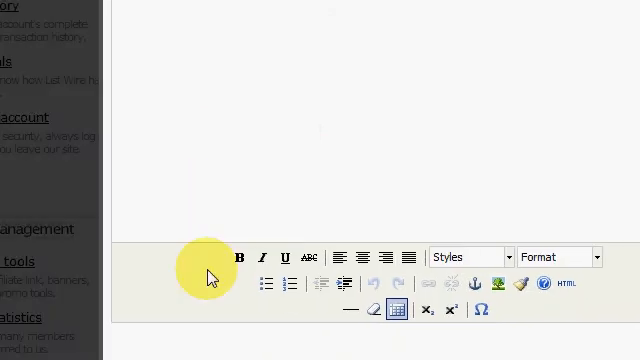
scroll("down", 3)
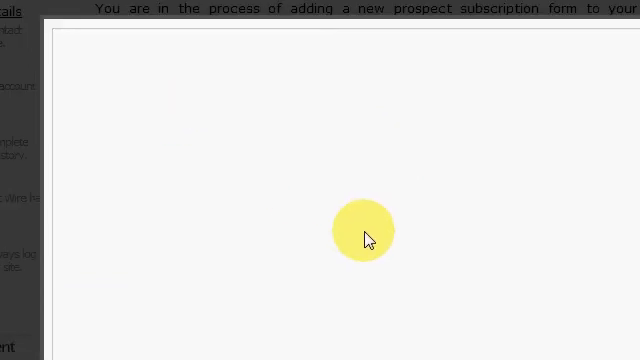
mouse_move(488, 278)
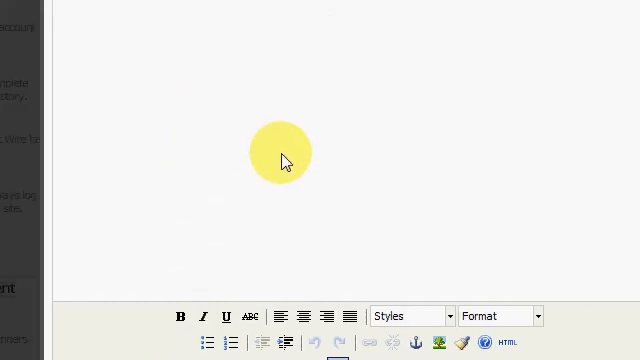
scroll("down", 3)
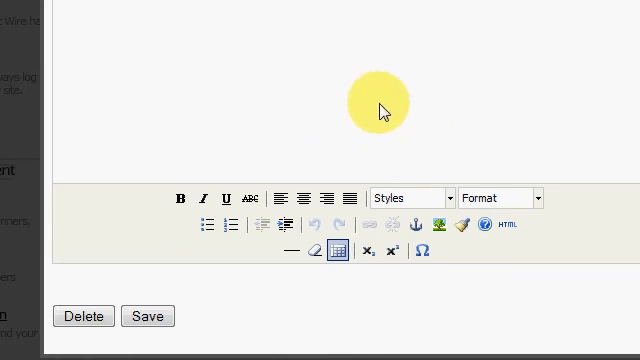
mouse_move(364, 118)
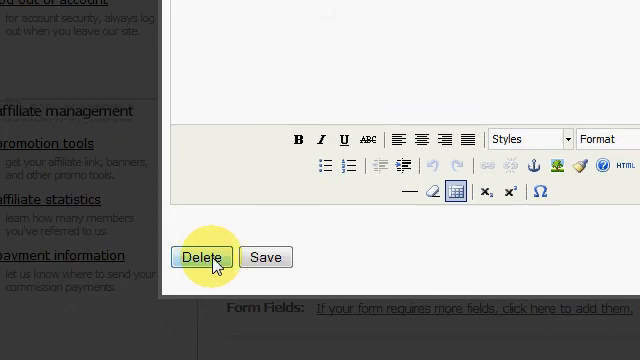
- Delete the form header and confirm, leaving Name, Email and Submit fields
left_click(200, 256)
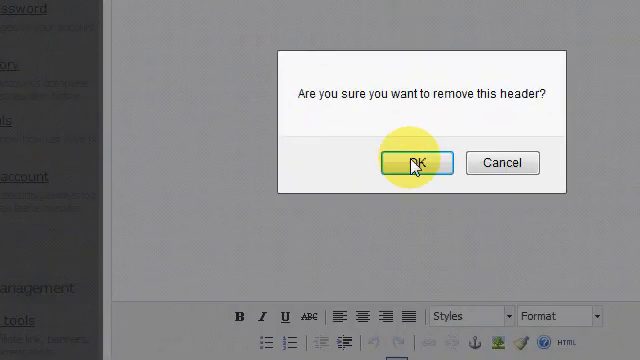
left_click(416, 162)
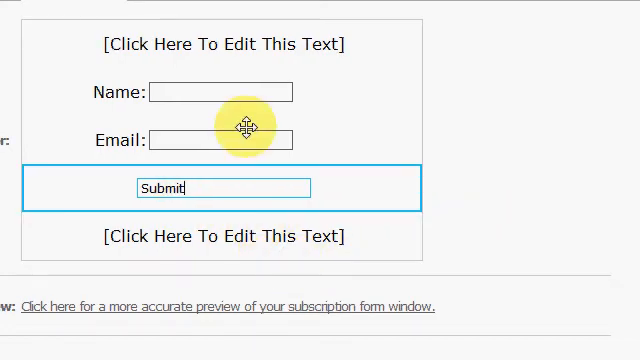
- Scroll past the form preview and advanced fields toward the SqueezeFrame section
scroll("down", 3)
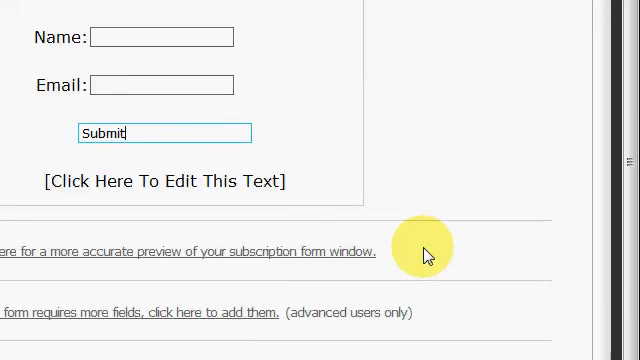
scroll("down", 3)
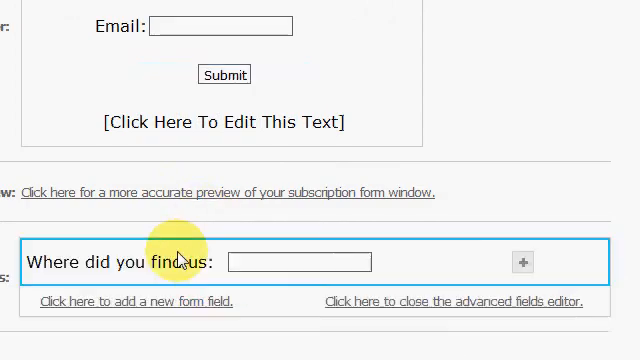
scroll("down", 3)
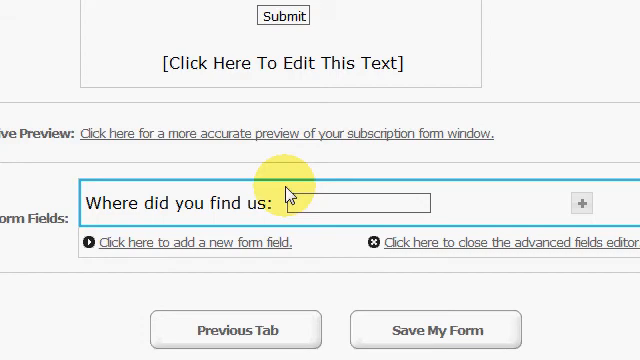
scroll("down", 3)
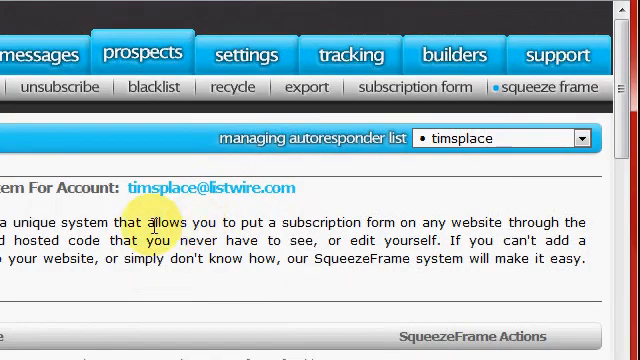
- Add a new SqueezeFrame web form and review its form name, URL, tracking and window title options
scroll("down", 3)
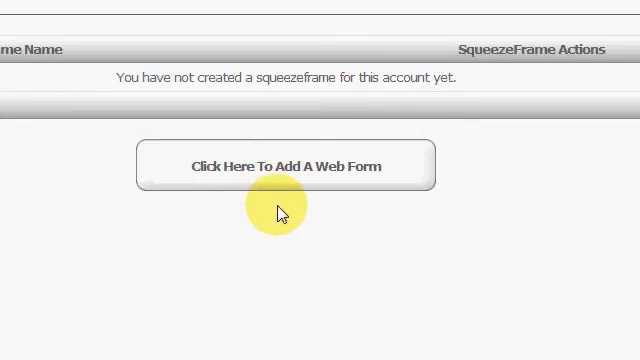
left_click(284, 164)
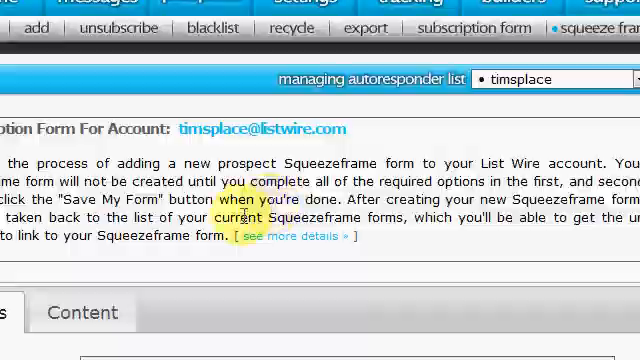
scroll("down", 3)
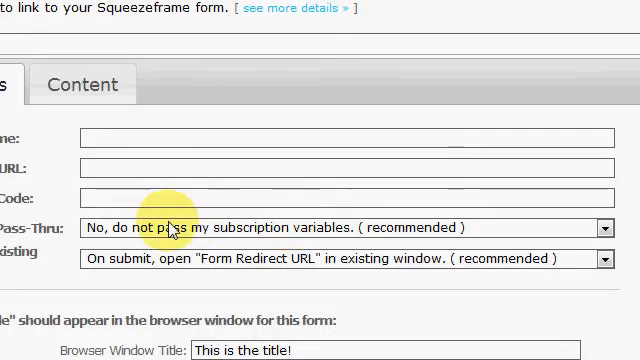
mouse_move(284, 250)
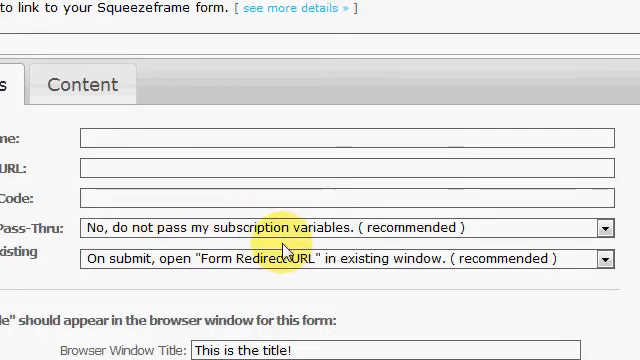
scroll("down", 3)
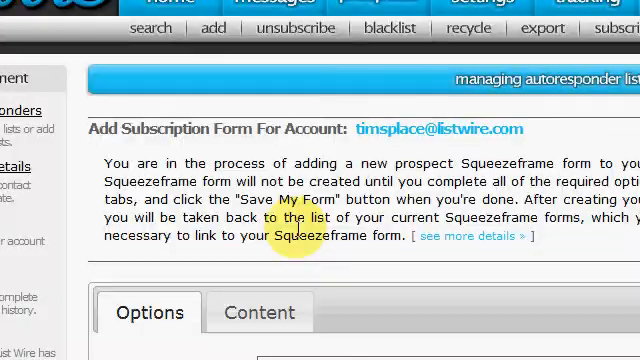
scroll("down", 3)
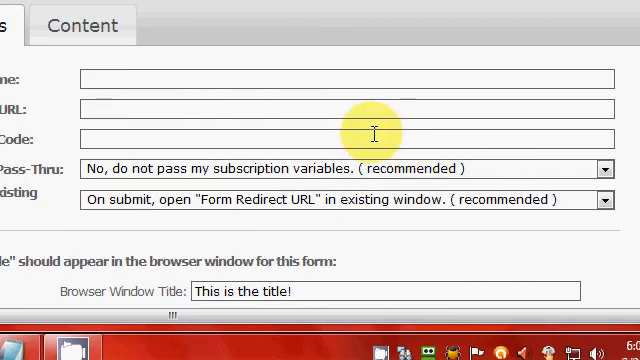
scroll("down", 3)
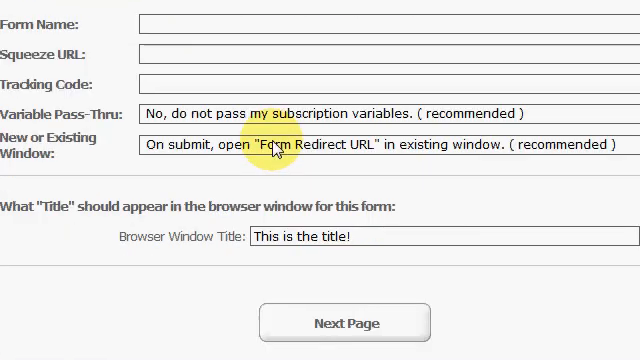
scroll("down", 3)
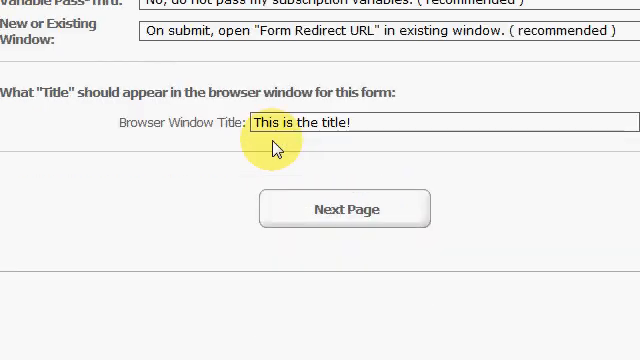